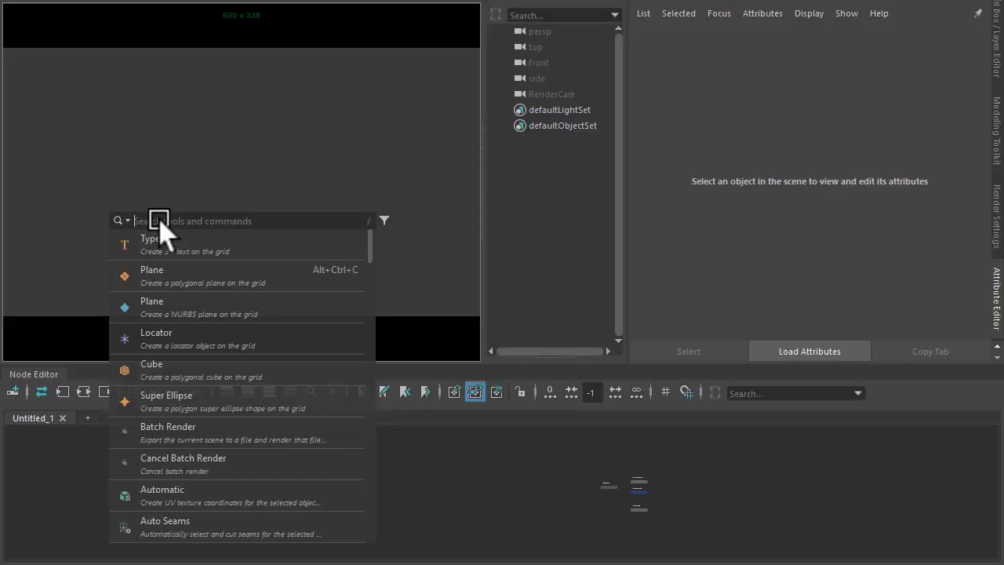
- Create 3D type reading DISTANCE SHADER in the Gemstone graffiti font
left_click(150, 245)
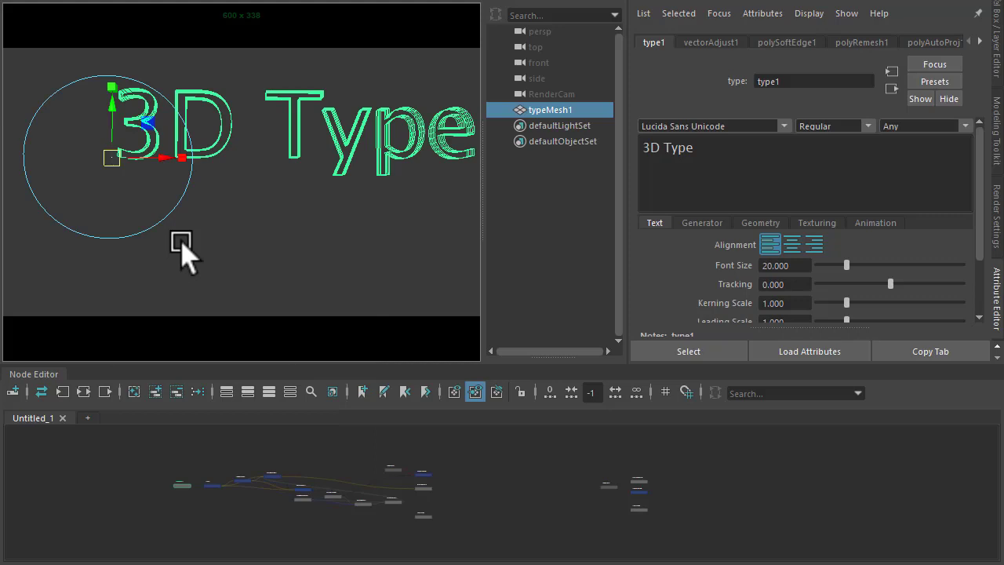
type("Distance")
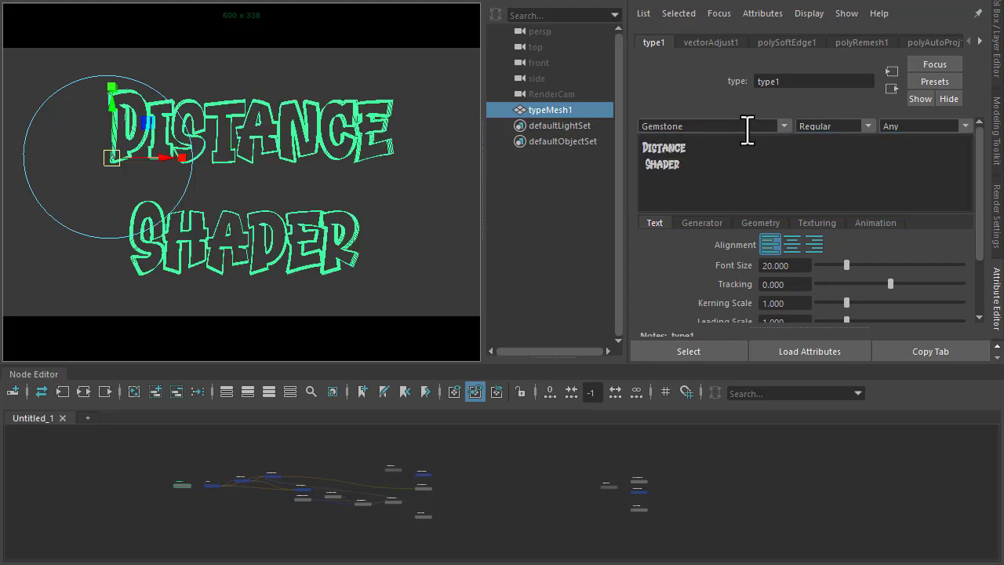
mouse_move(599, 393)
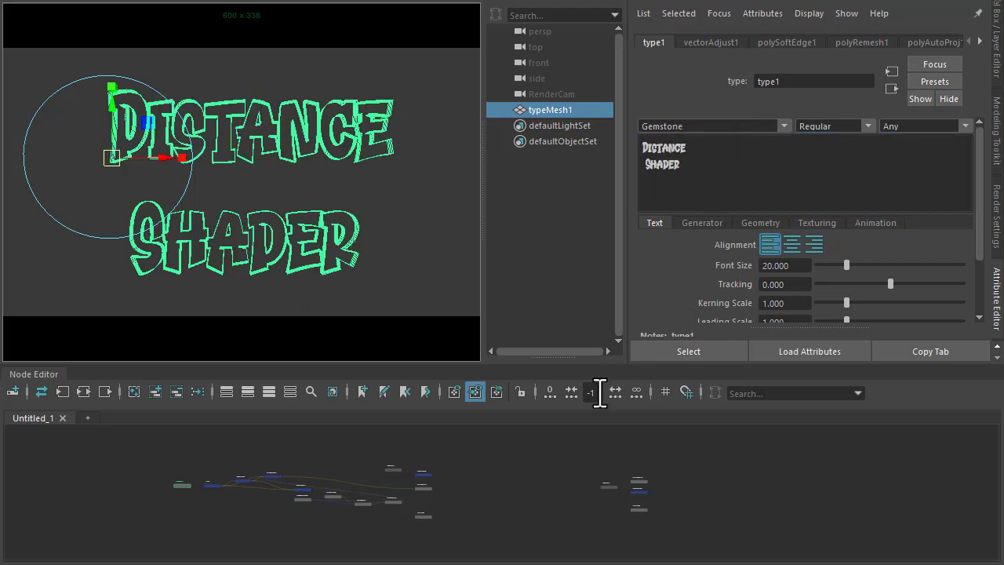
- Assign a new aiFlat shader to the type mesh and rename the node 'type2'
left_click(573, 463)
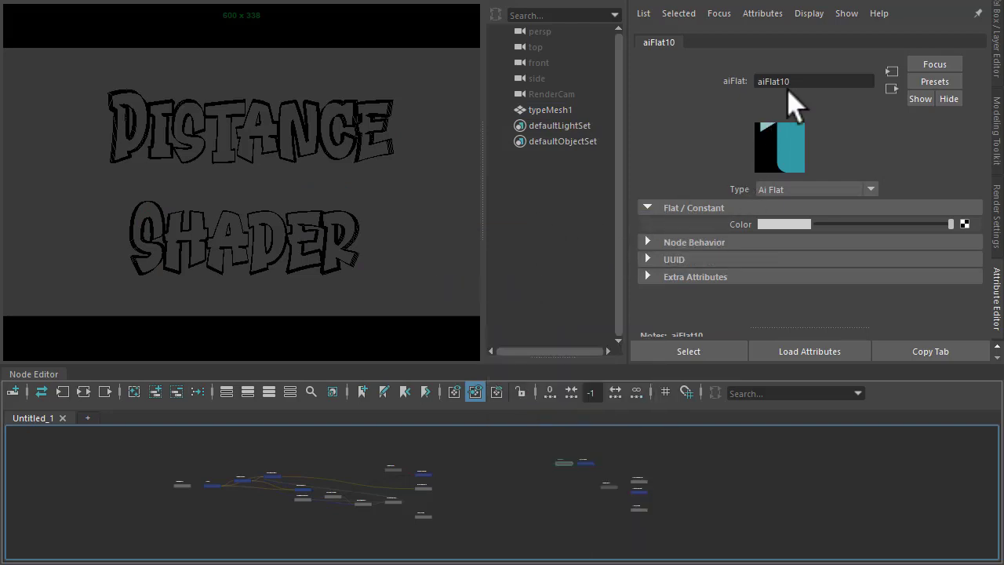
type("type2")
type("plane")
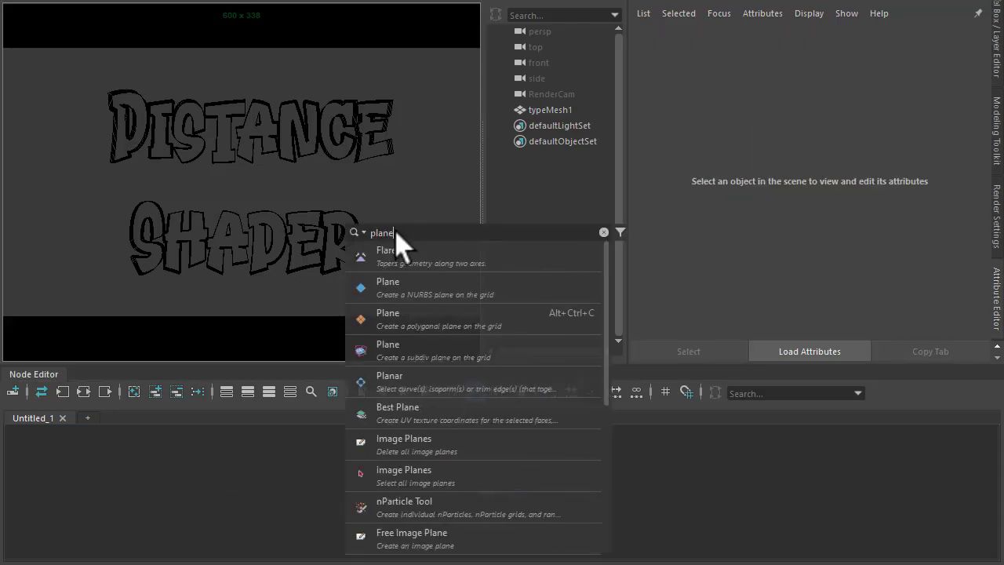
- Add a polygon plane and start the Arnold interactive render of the glowing letters
left_click(387, 313)
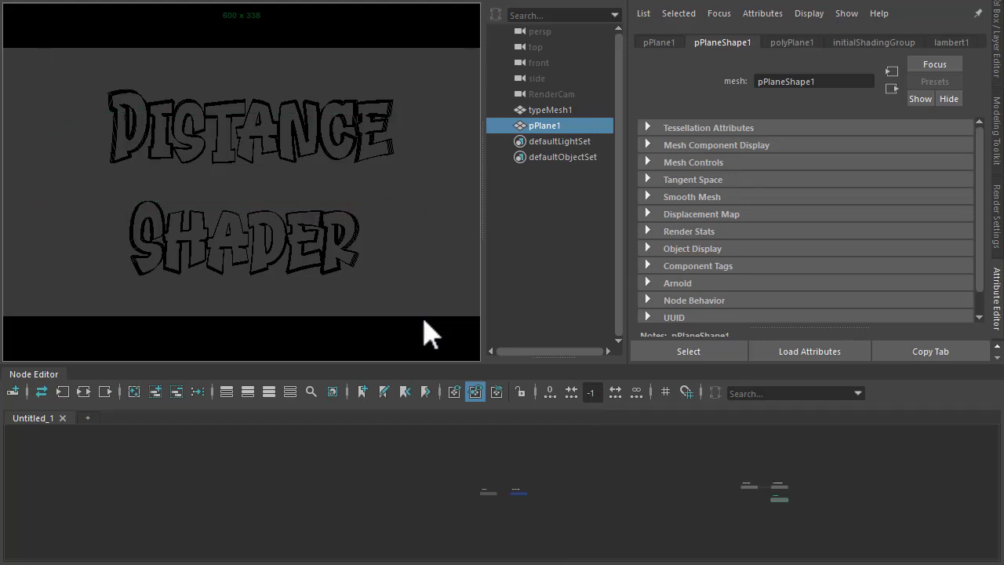
key("space")
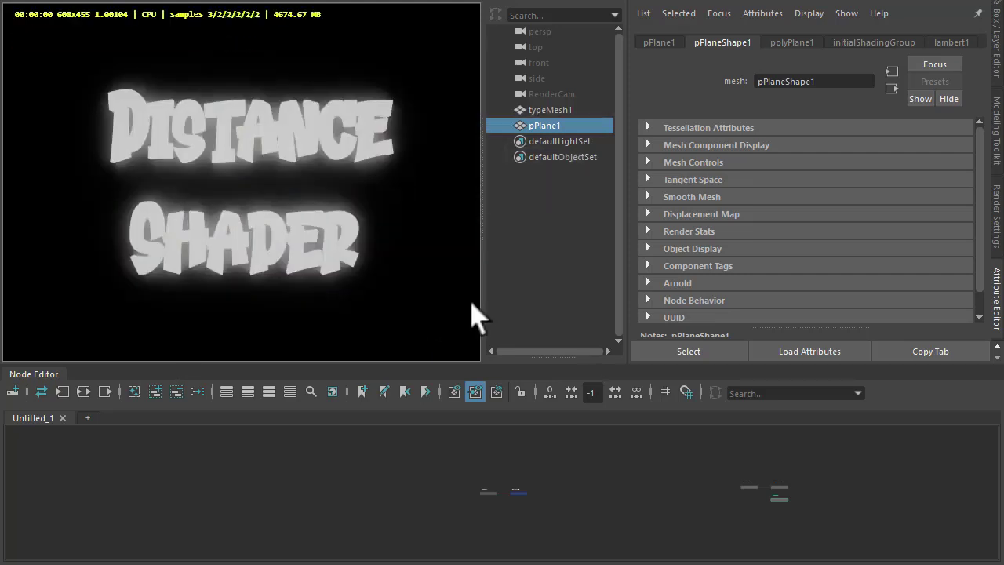
mouse_move(505, 462)
type("la")
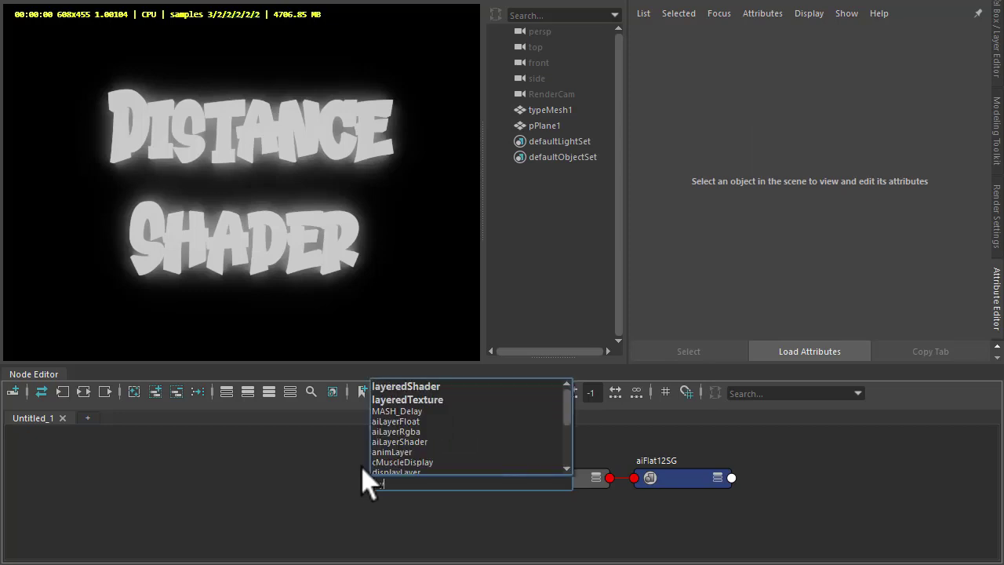
- Wire an aiLayerRgba into the type shader with an aiImage loading brick_flemish_red_basecolor_4k_acescg.exr on layer 1
left_click(395, 432)
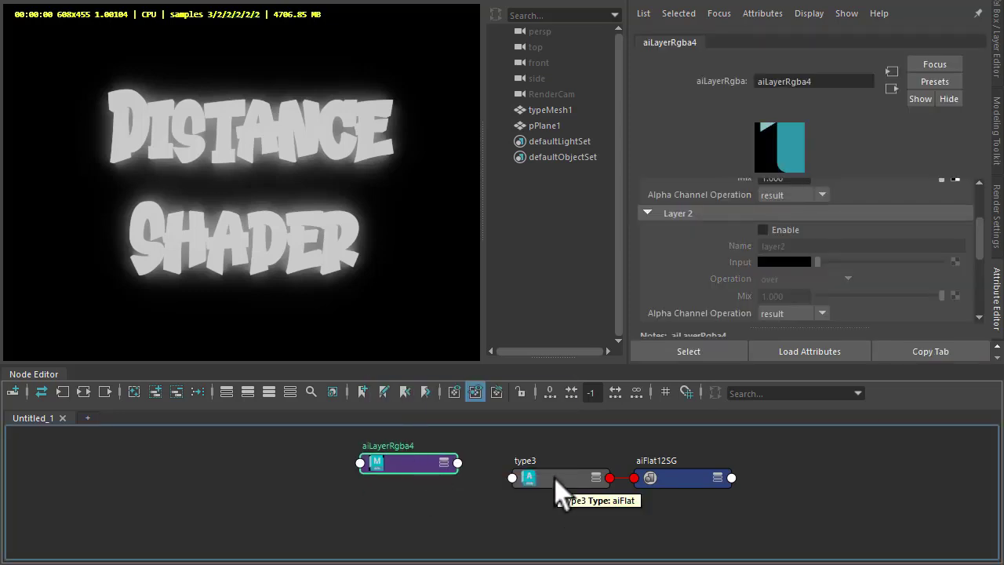
left_click(560, 476)
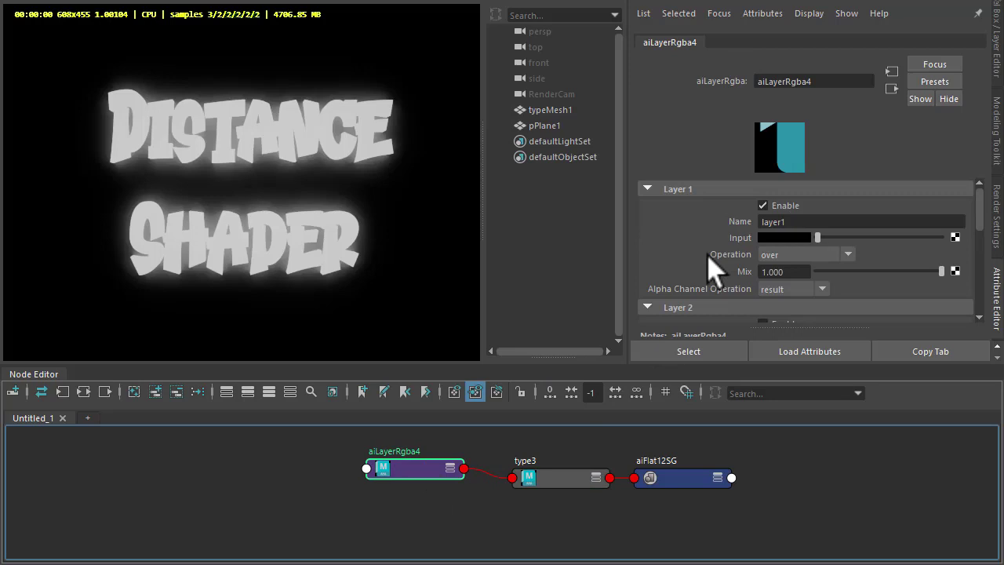
mouse_move(938, 254)
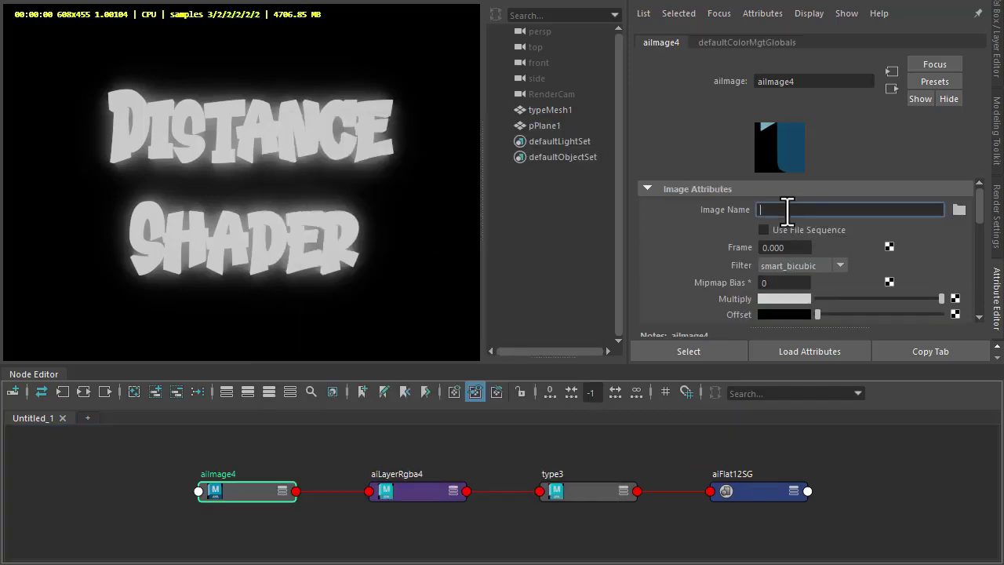
type("s/brick_flemish_red_basecolor_4k_acescg.exr")
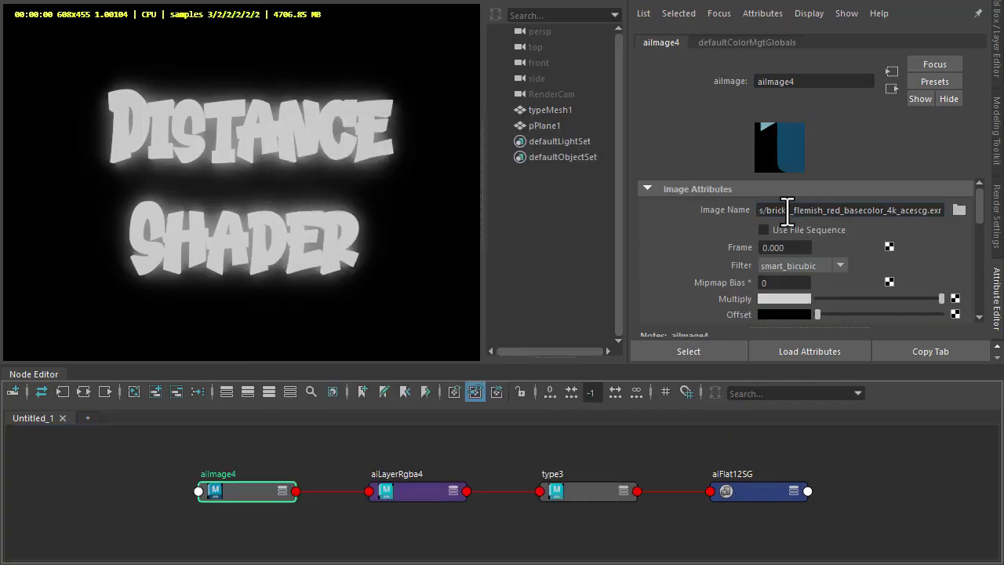
left_click(417, 491)
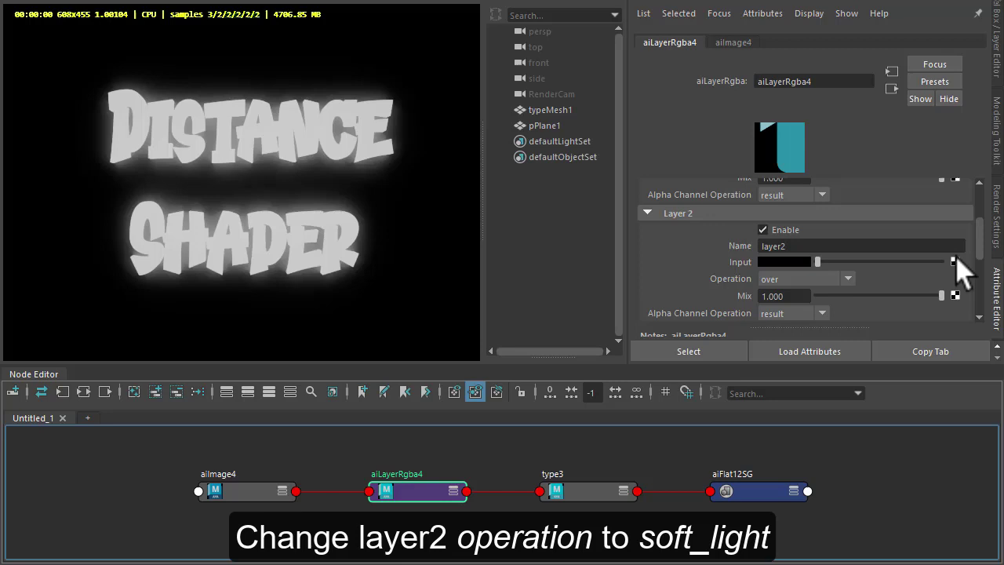
- Map an aiRampRgb into layer 2 and switch the ramp to custom type with coloured stops
left_click(954, 260)
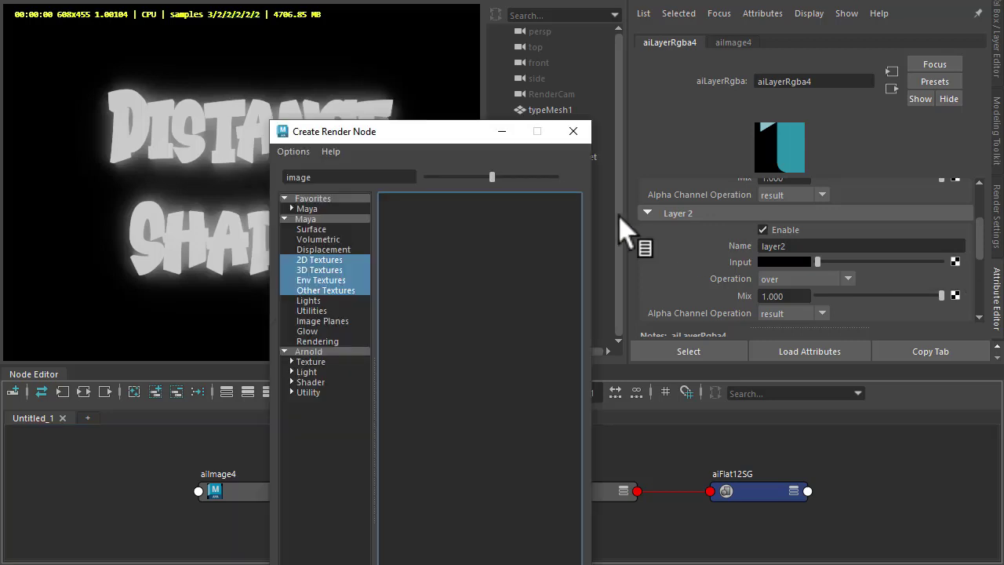
type("ramp")
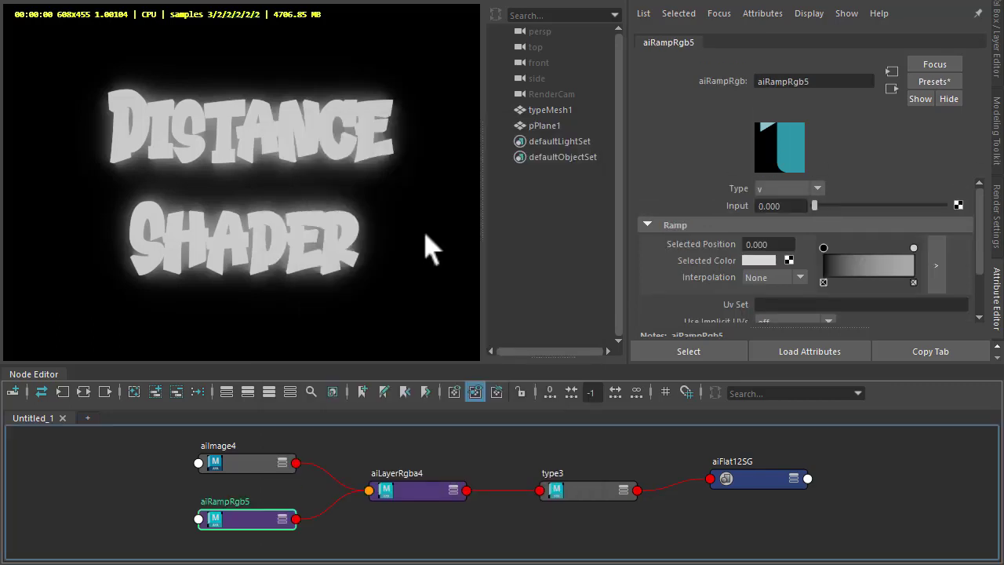
left_click(932, 81)
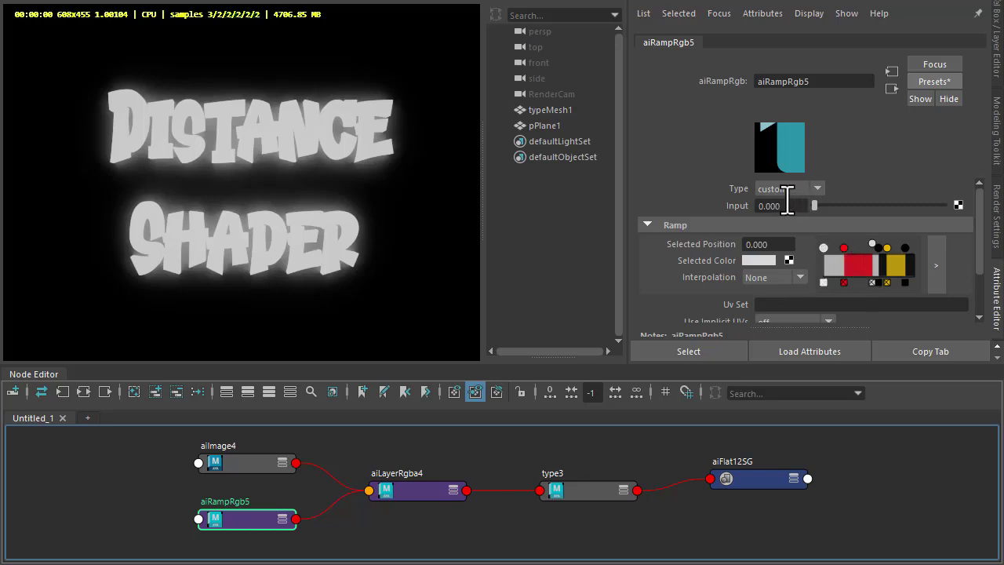
mouse_move(800, 207)
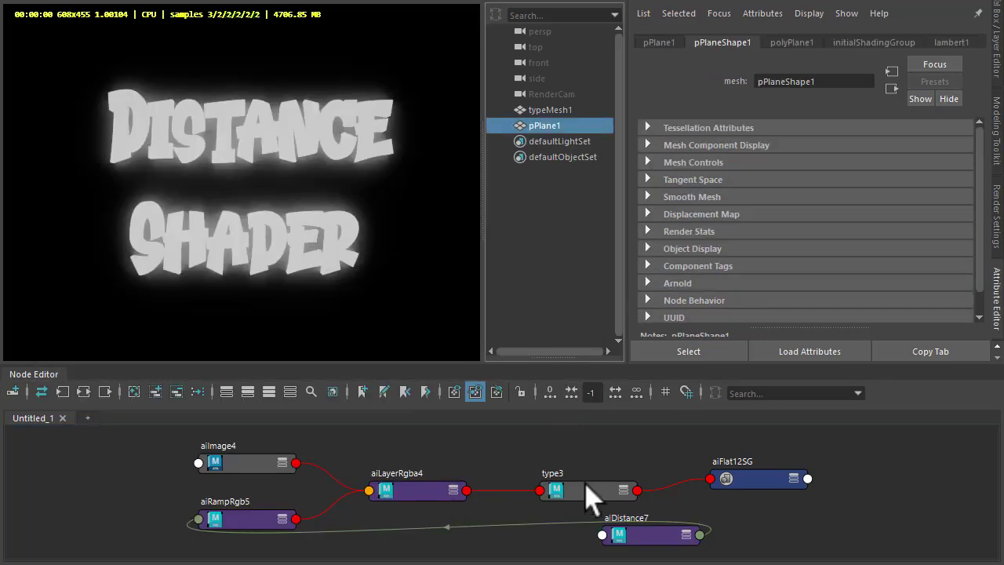
- Load aiDistance7's distance attributes and enter a value of 8.000
right_click(555, 489)
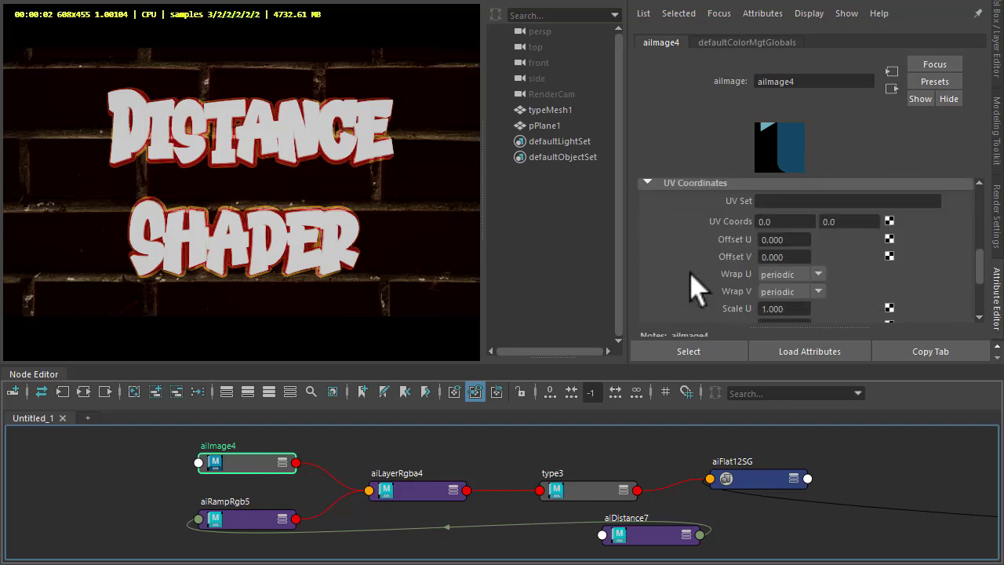
scroll("down", 3)
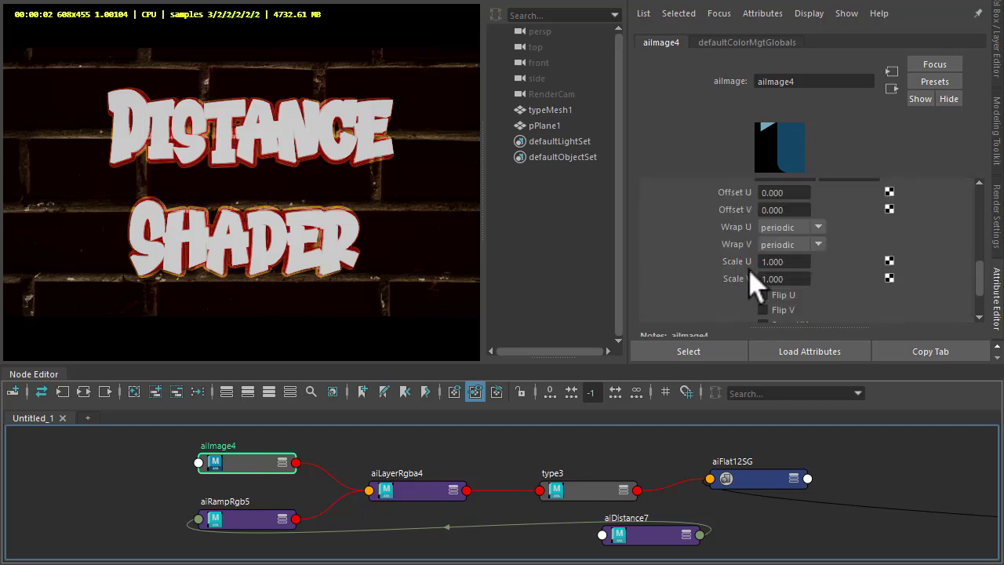
type("8.000")
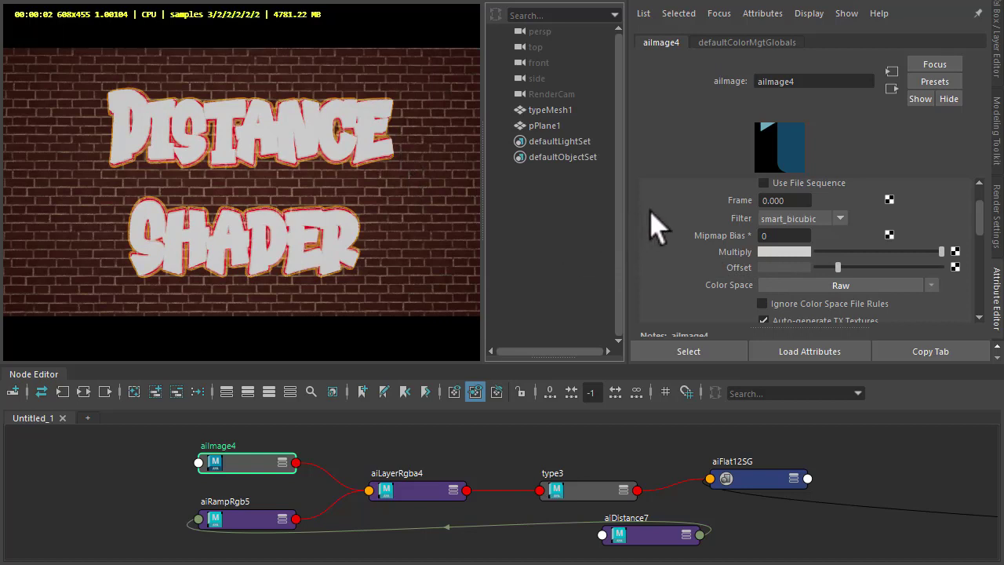
mouse_move(263, 227)
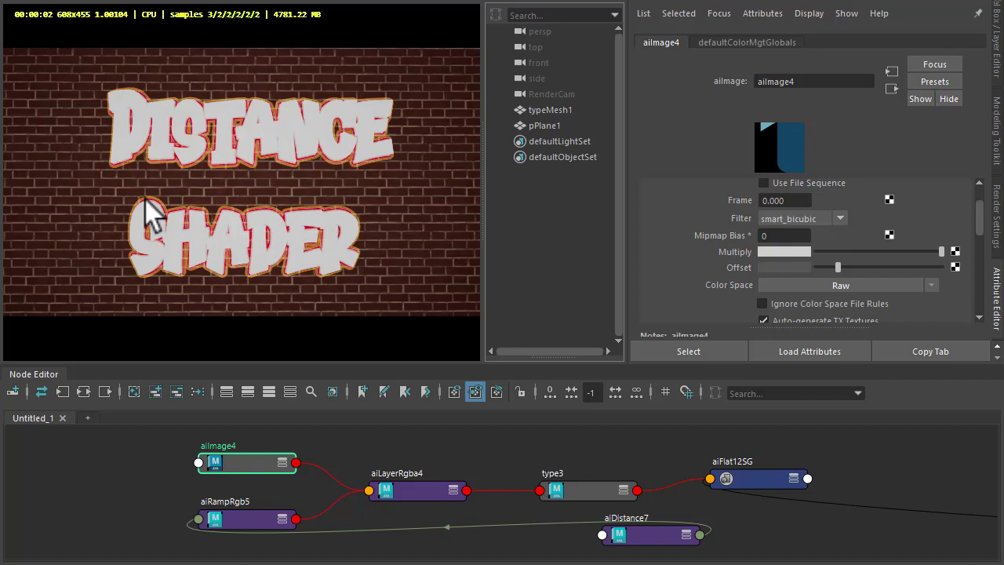
mouse_move(275, 207)
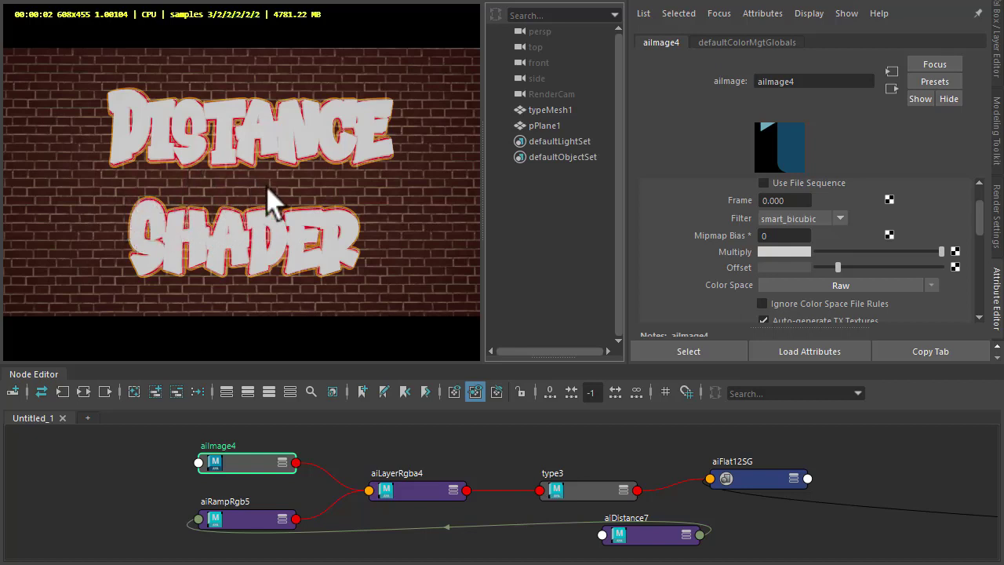
mouse_move(357, 232)
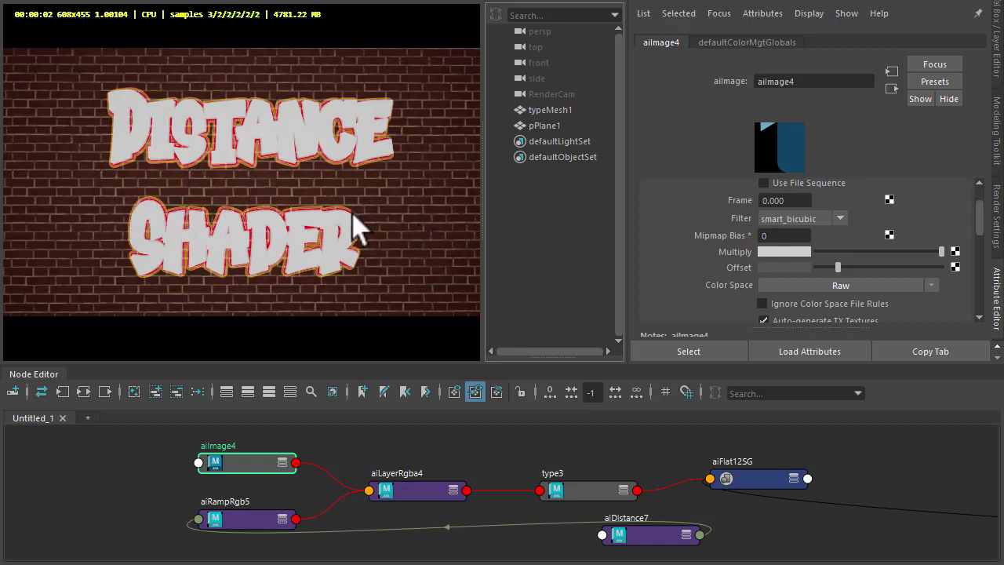
mouse_move(275, 521)
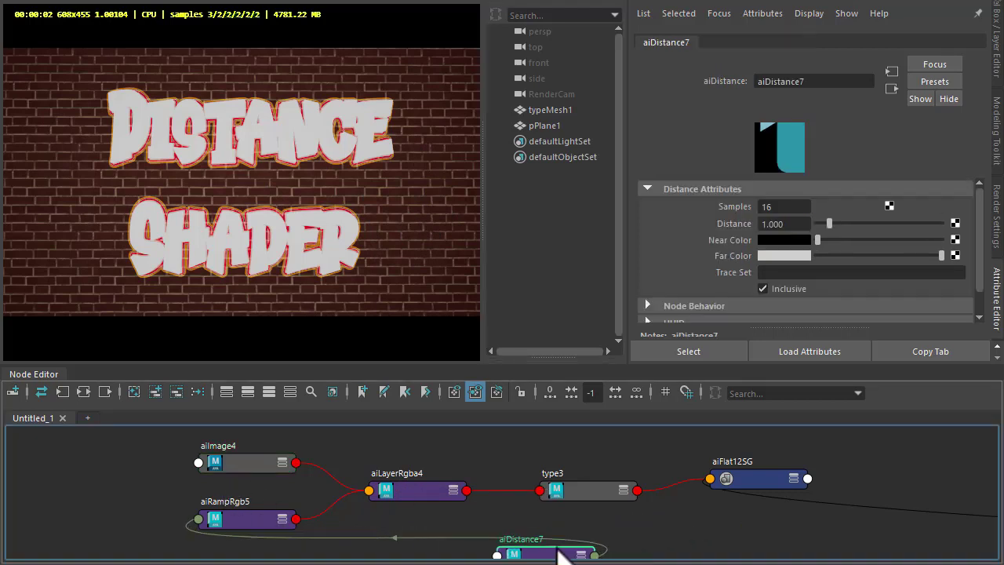
- Move aiDistance7 to the left of the network, giving it Distance 10.000
left_click_drag(520, 552, 88, 464)
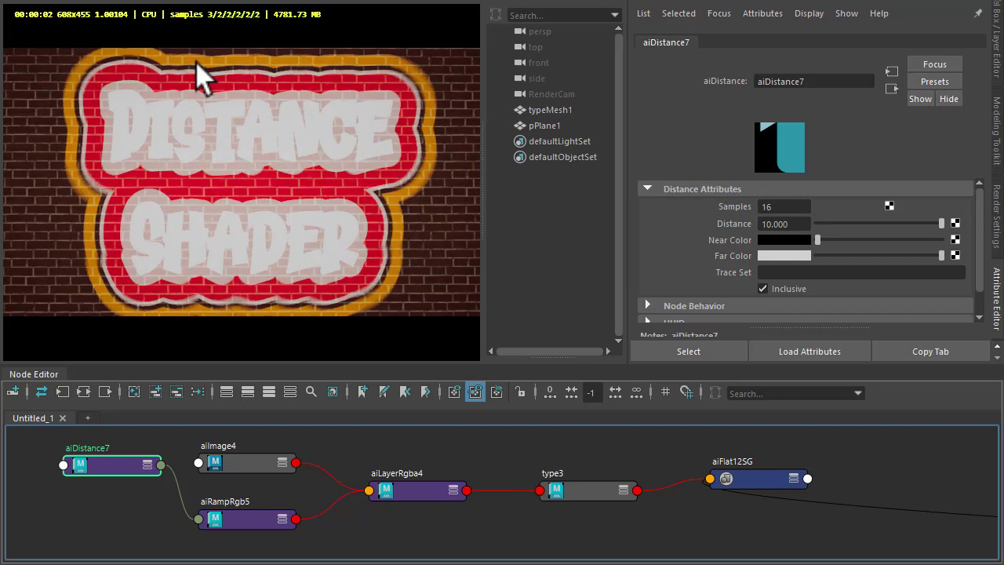
mouse_move(599, 267)
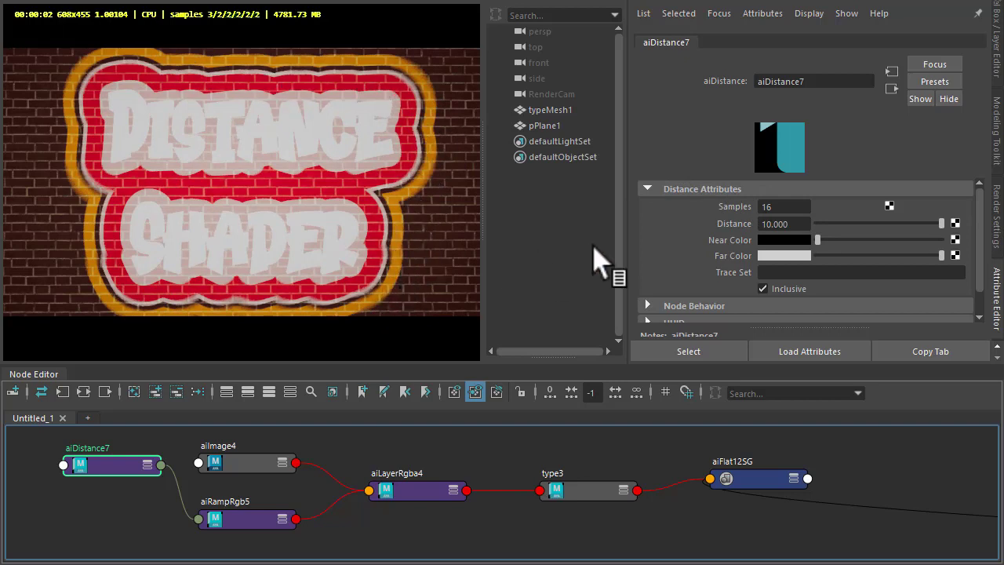
mouse_move(713, 270)
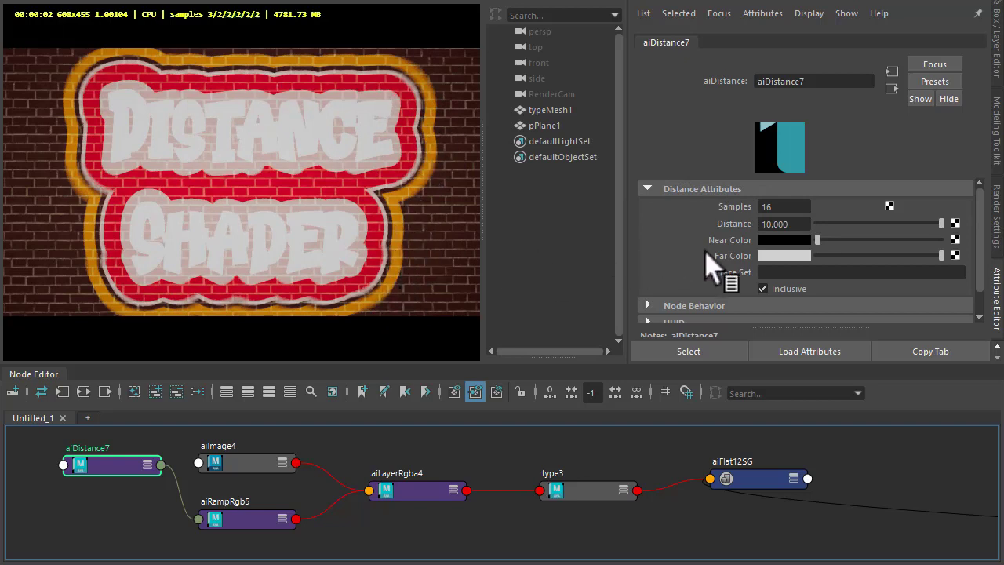
mouse_move(954, 274)
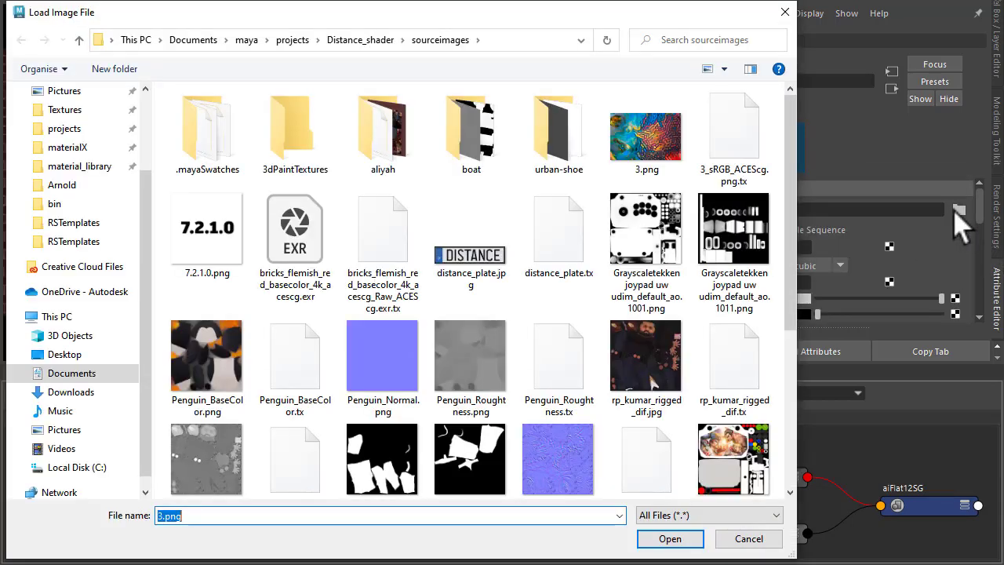
- Load an image file into the new aiImage node feeding aiDistance7
left_click(668, 537)
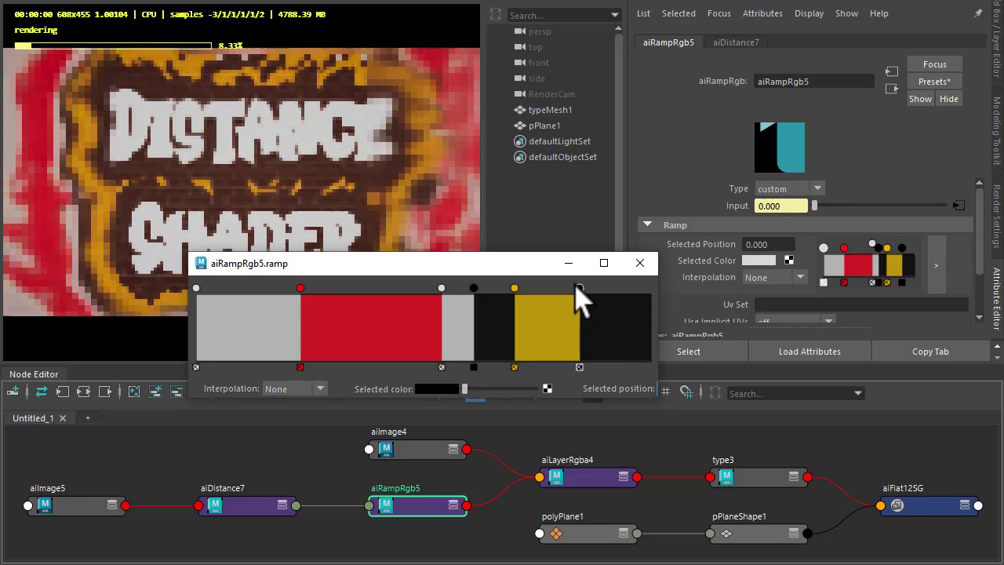
- Raise aiDistance7's Distance to about 22.3 to widen the graffiti bands, then select typeMesh1
left_click(639, 263)
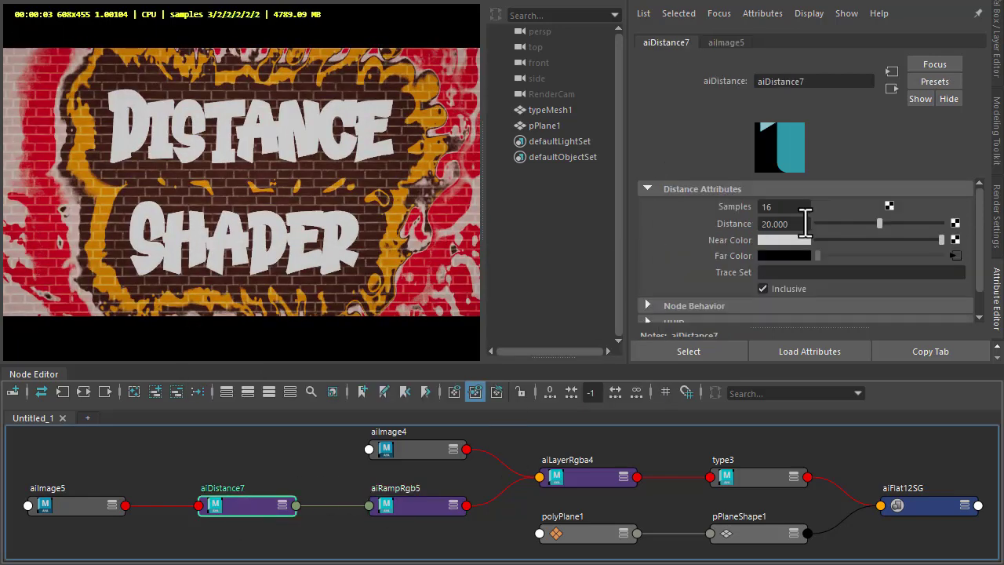
left_click_drag(878, 223, 900, 223)
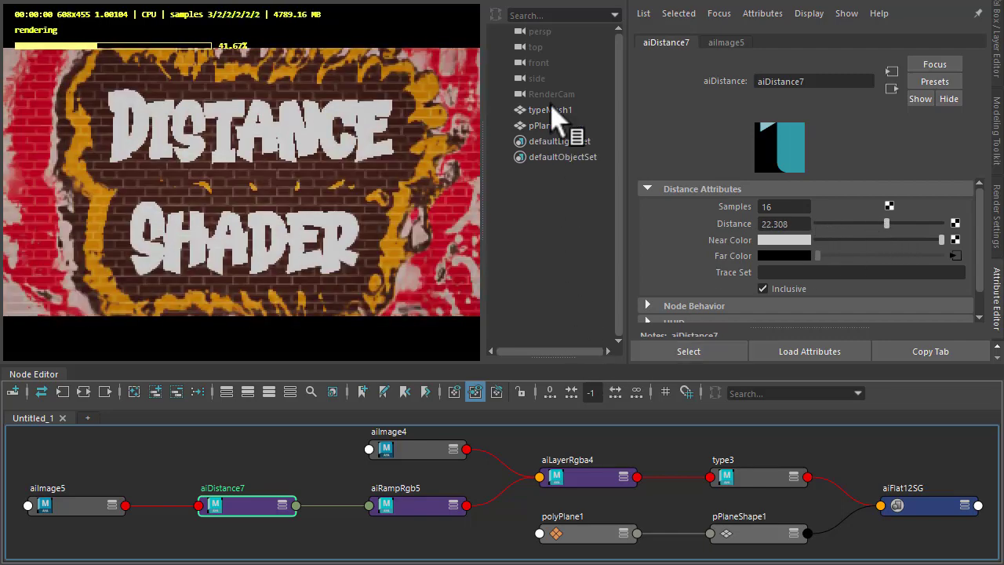
left_click(549, 110)
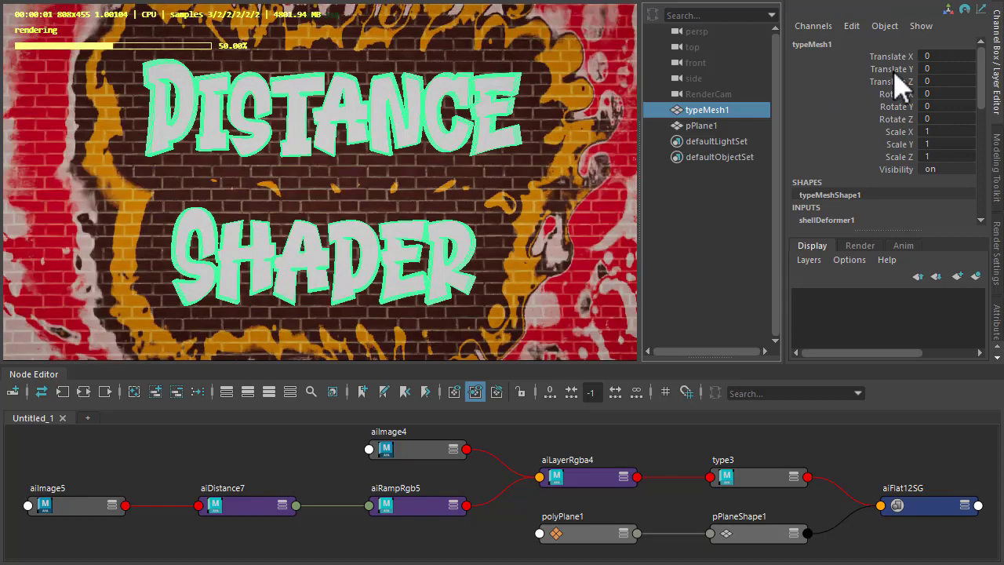
mouse_move(886, 94)
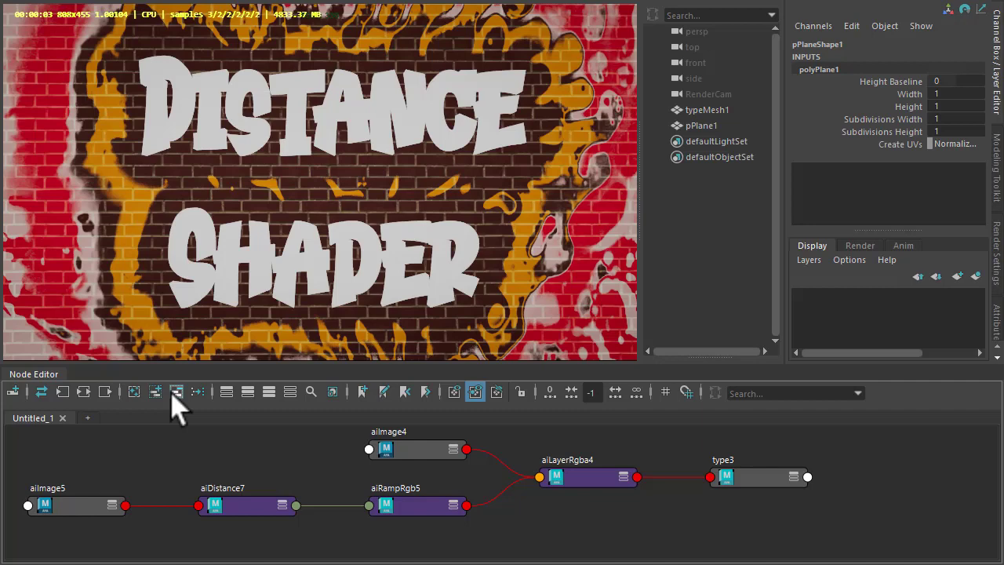
- Review type3 and aiImage4, then expand aiLayerRgba4, aiRampRgb5 and aiDistance7 to show their ports
left_click(757, 477)
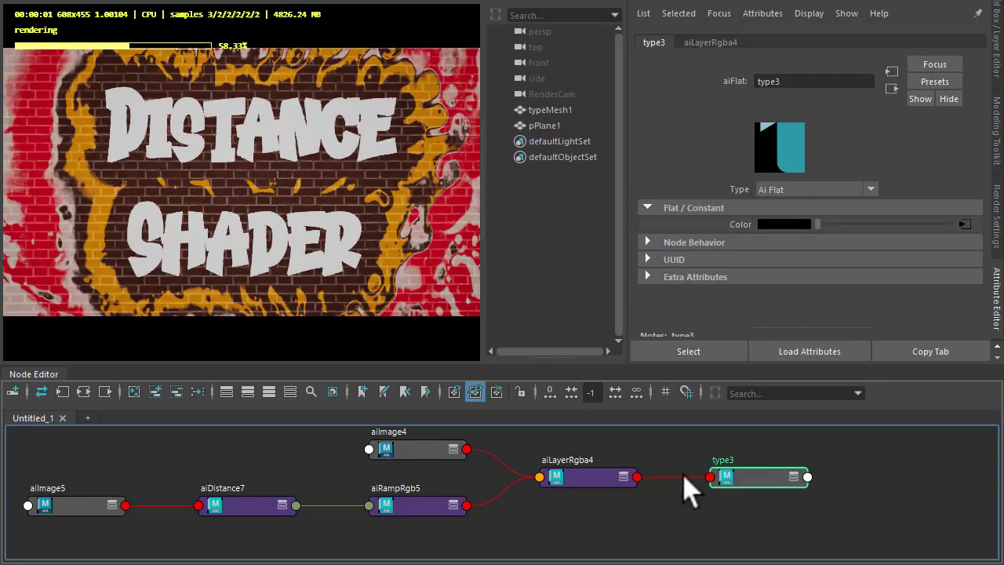
left_click(588, 477)
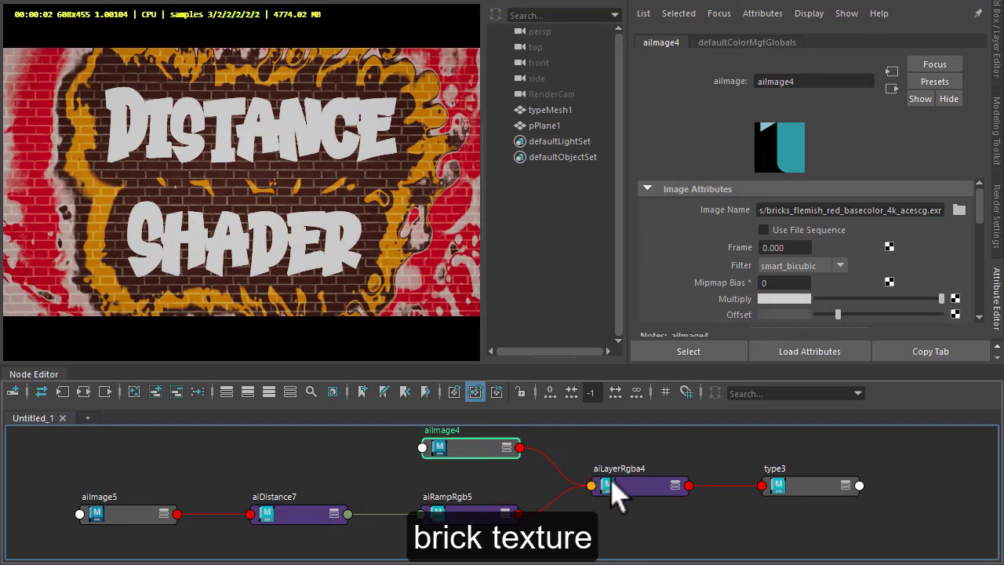
left_click(620, 485)
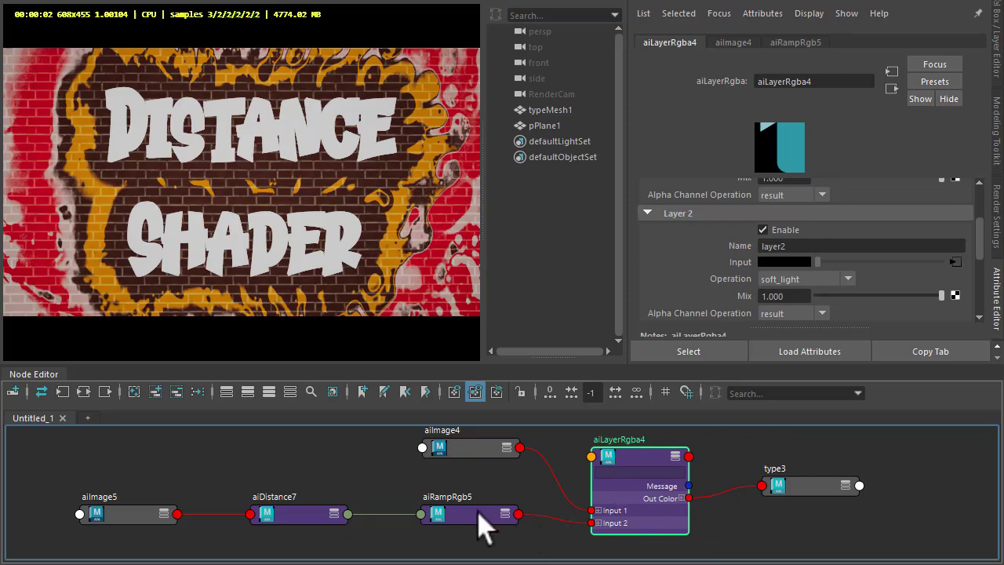
left_click(467, 524)
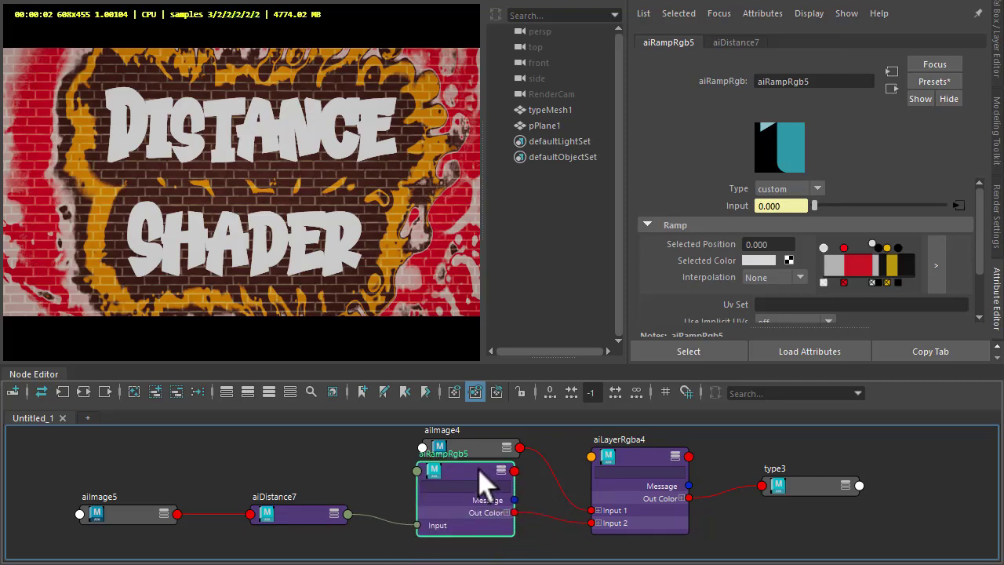
left_click(298, 515)
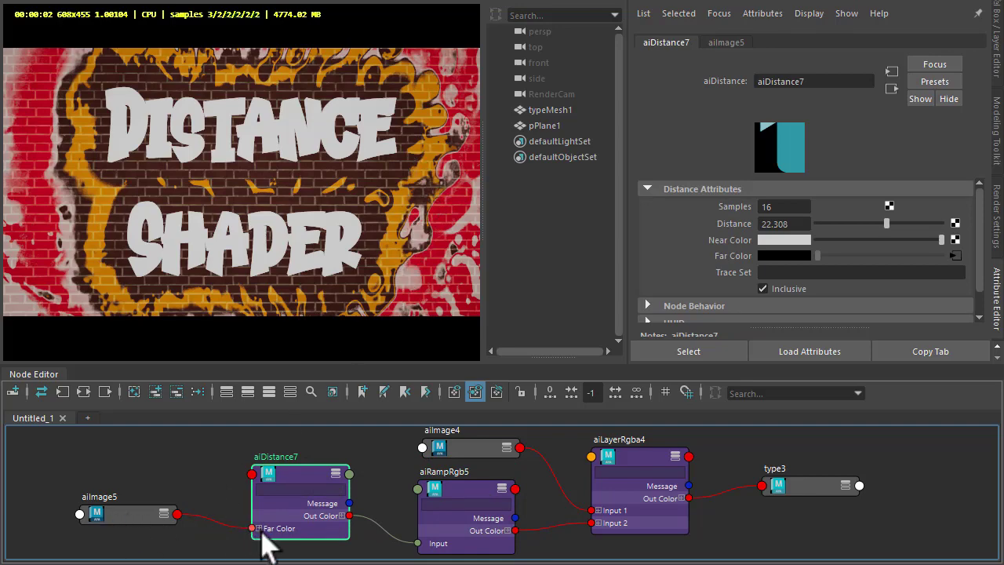
mouse_move(298, 486)
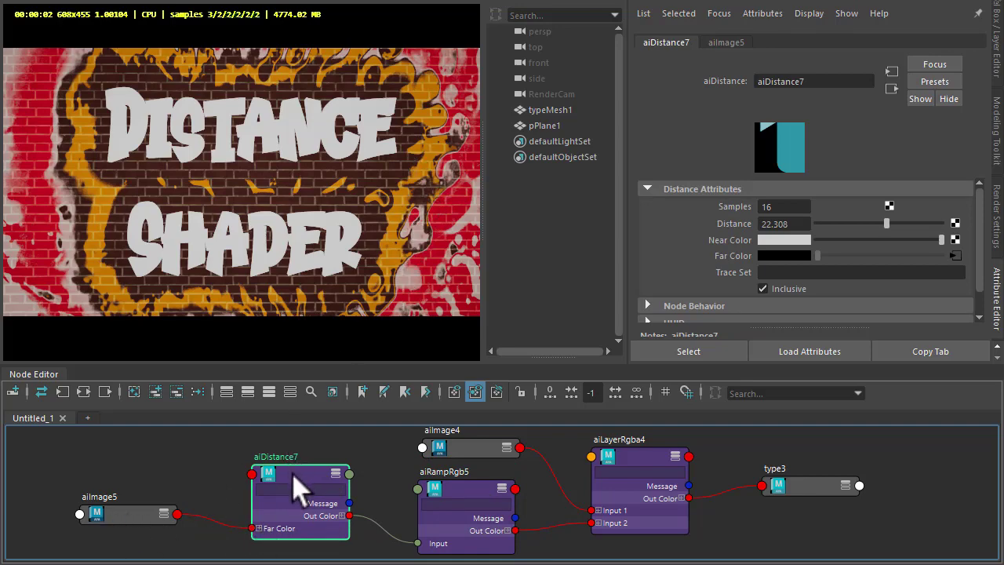